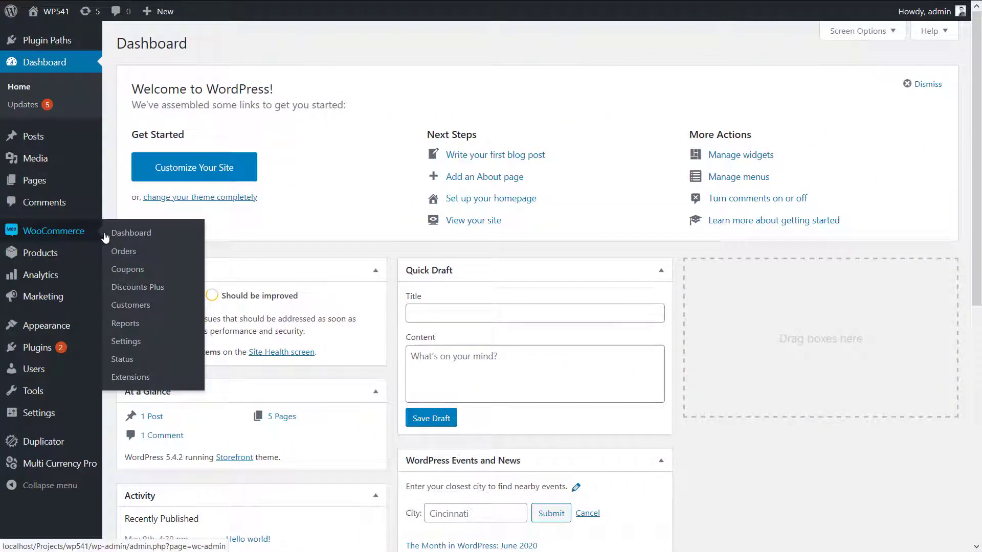
mouse_move(125, 324)
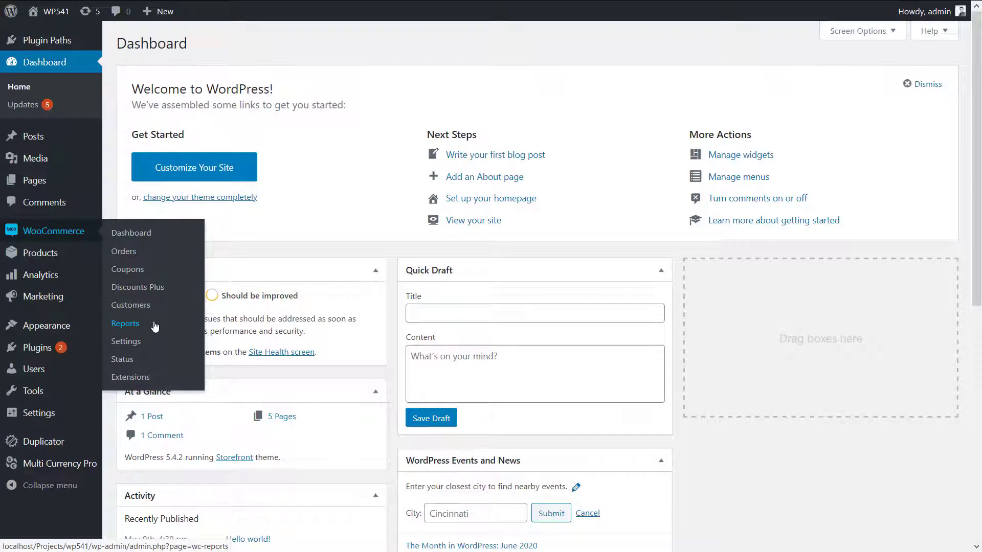
- Show the Sales By Currency report under WooCommerce Reports > Orders
click(125, 325)
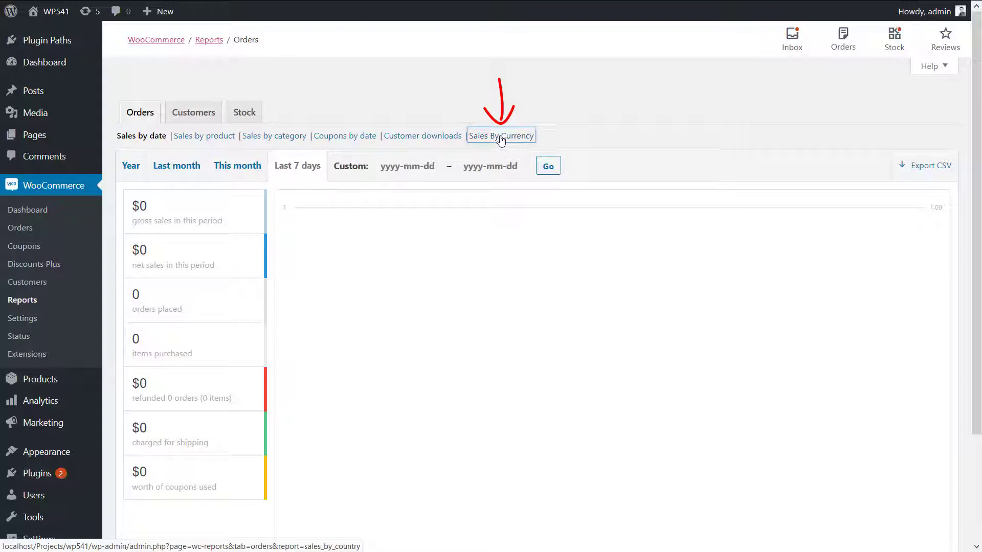
click(500, 135)
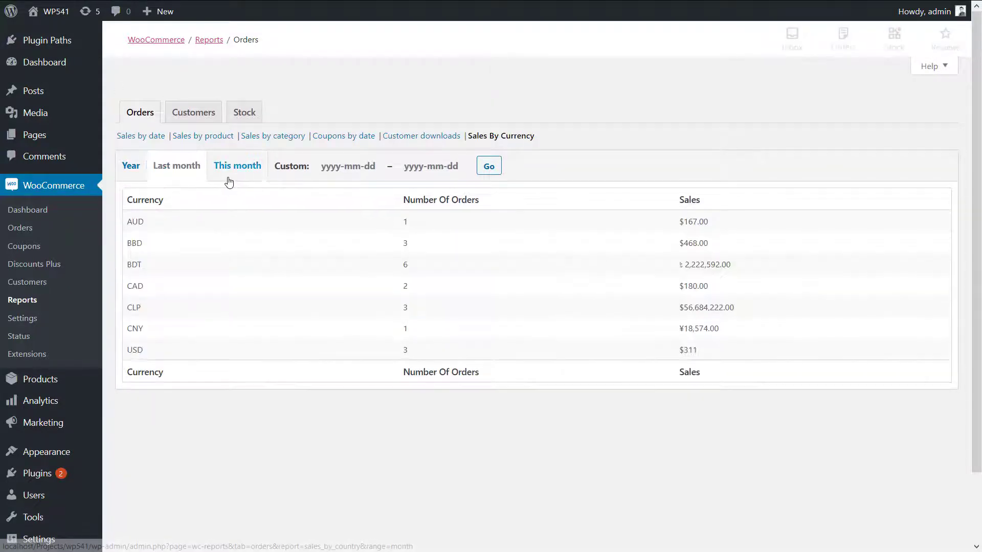
- Filter the report to the custom range 2020-01-01 to 2020-07-05 and reload it
click(348, 165)
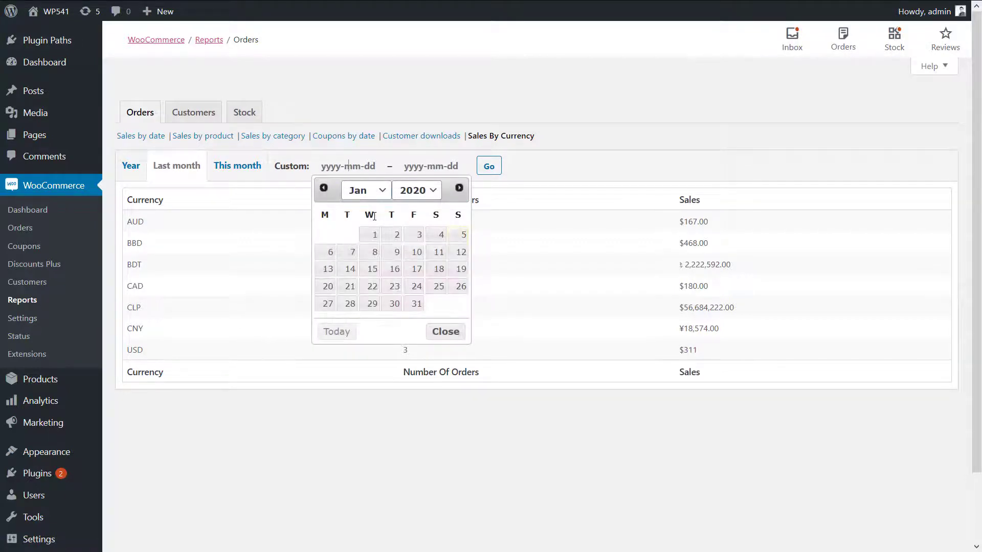
click(374, 234)
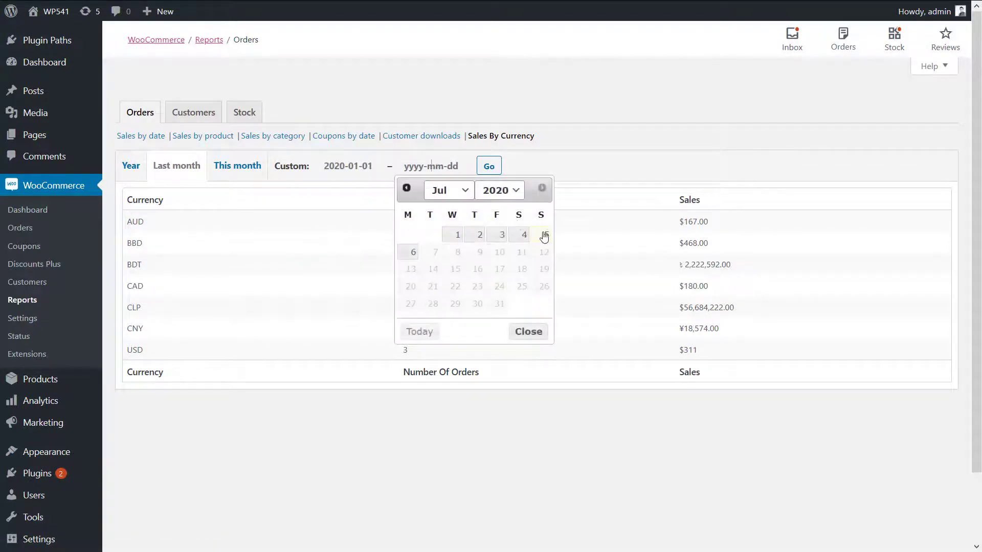
click(543, 235)
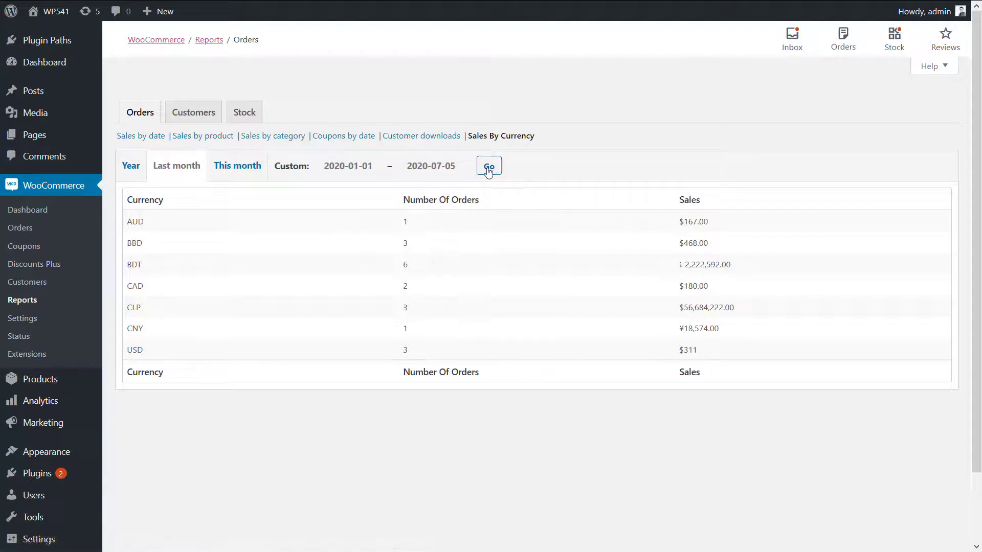
click(489, 166)
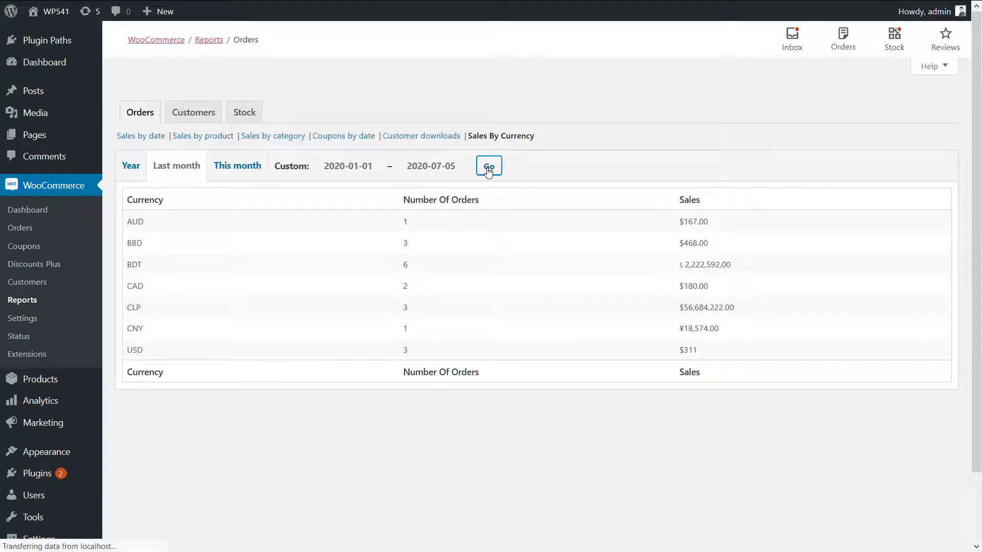
click(489, 166)
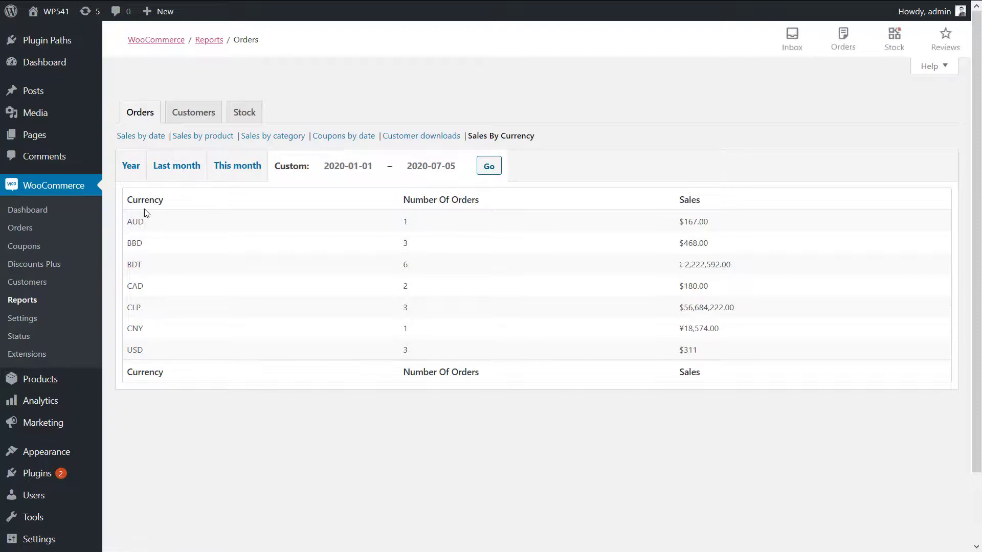
mouse_move(560, 356)
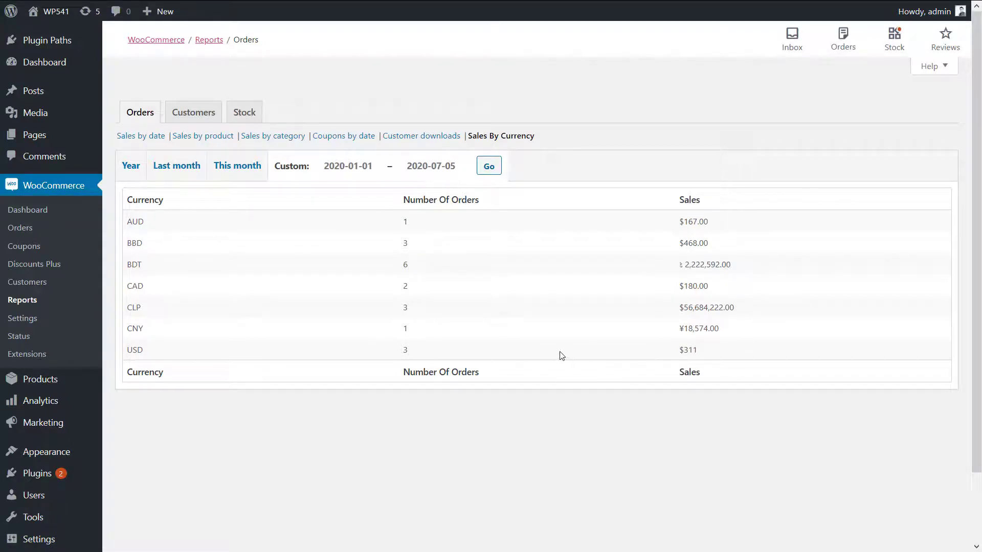
mouse_move(350, 262)
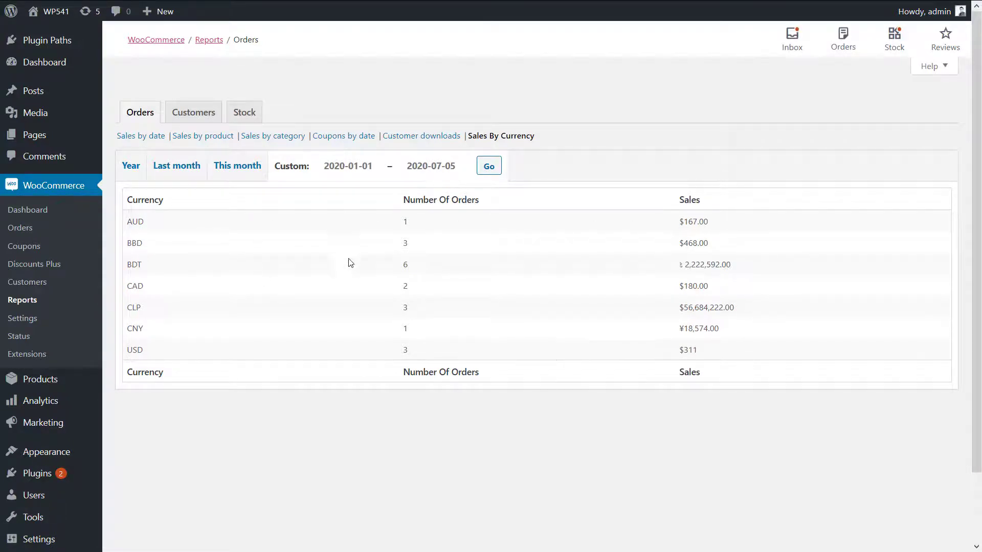